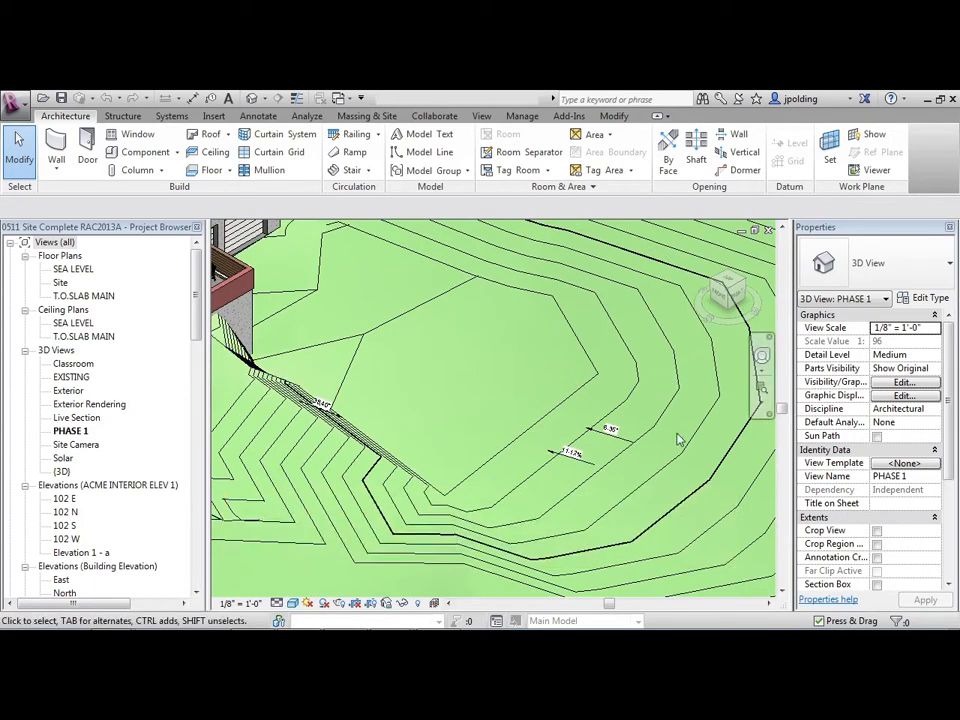
mouse_move(682, 446)
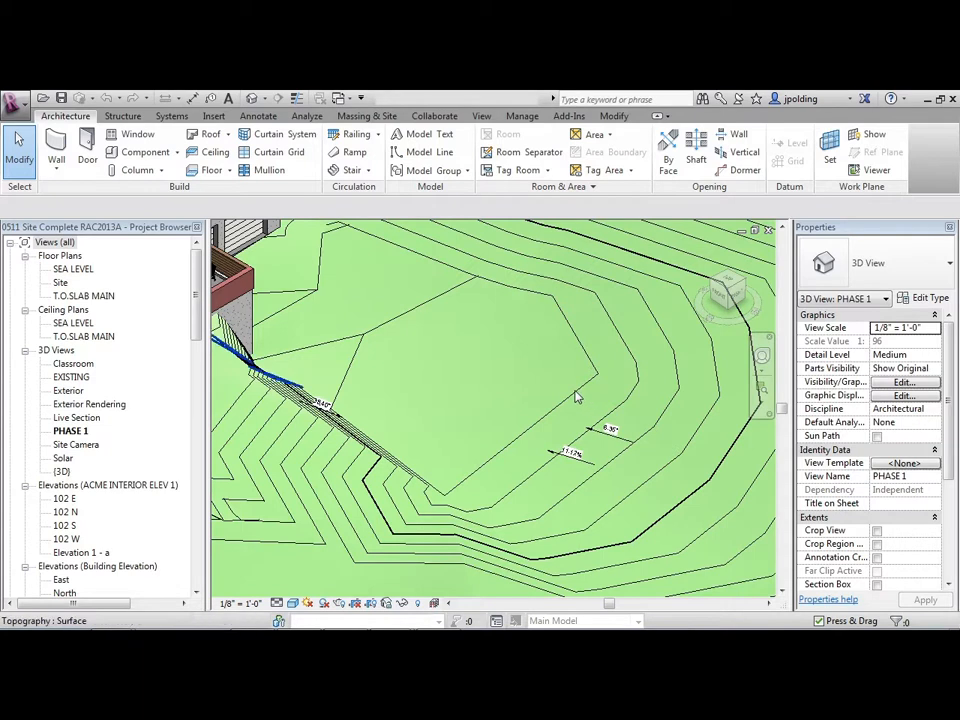
- Switch the ribbon to the Annotate tab for the topography's 3D site view
click(258, 116)
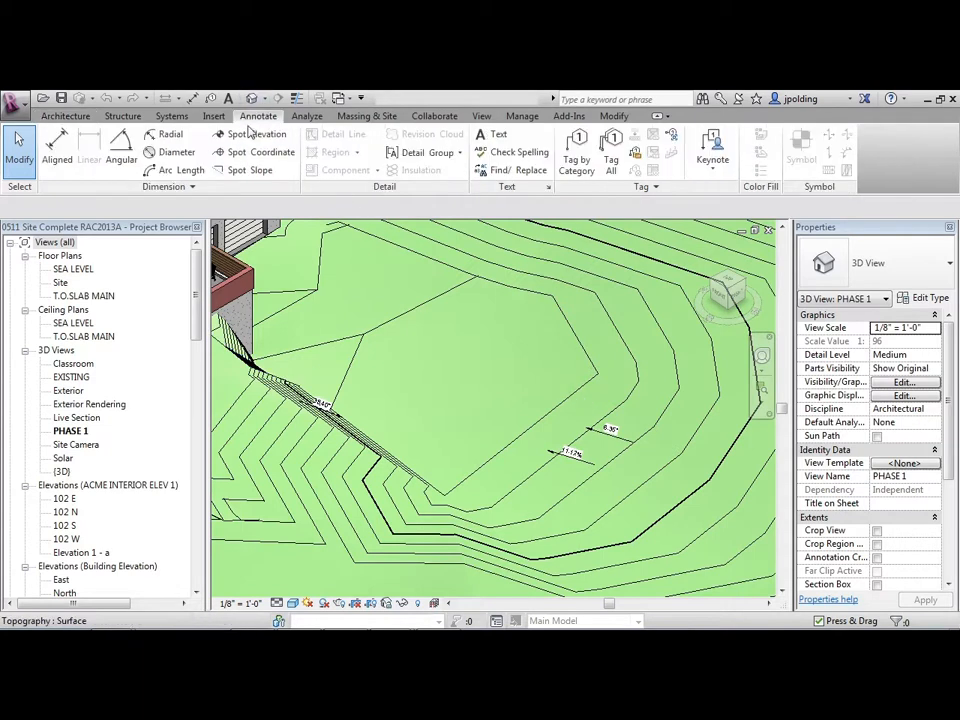
- Place a spot elevation on the topography surface using the Spot Elevation tool
click(262, 135)
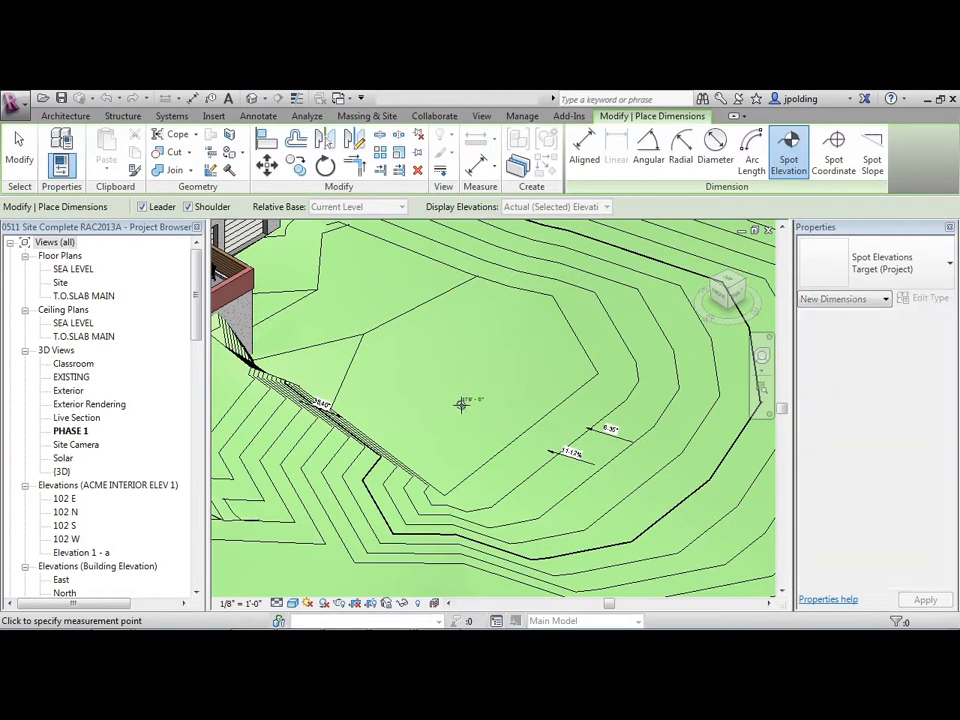
click(460, 404)
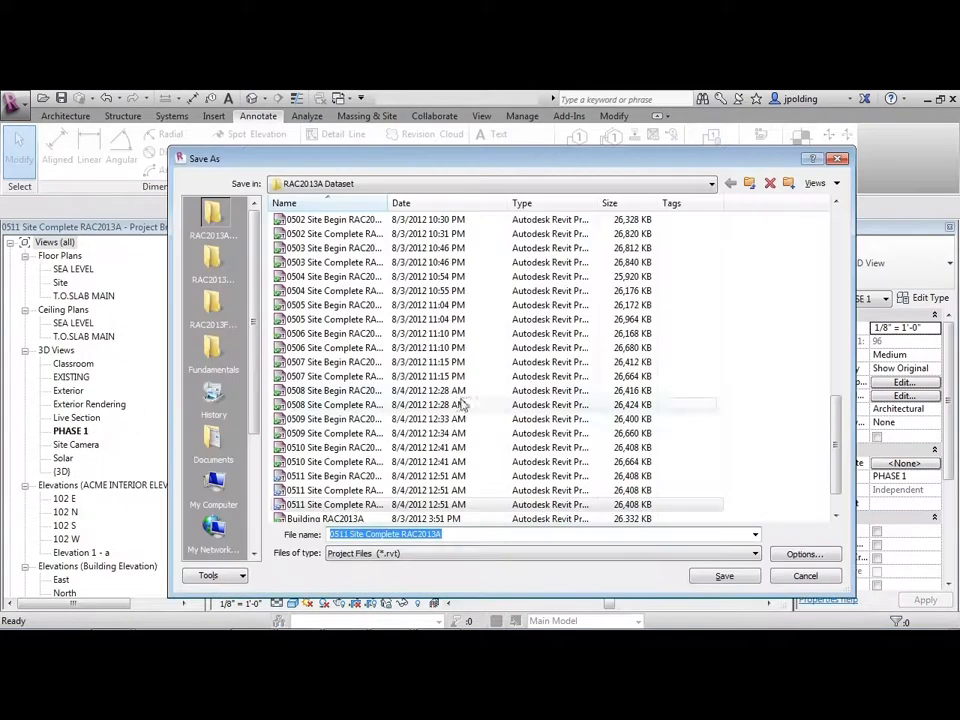
- Save the project as Site RAC2013A, replace the existing file, and close it
scroll(down, 3)
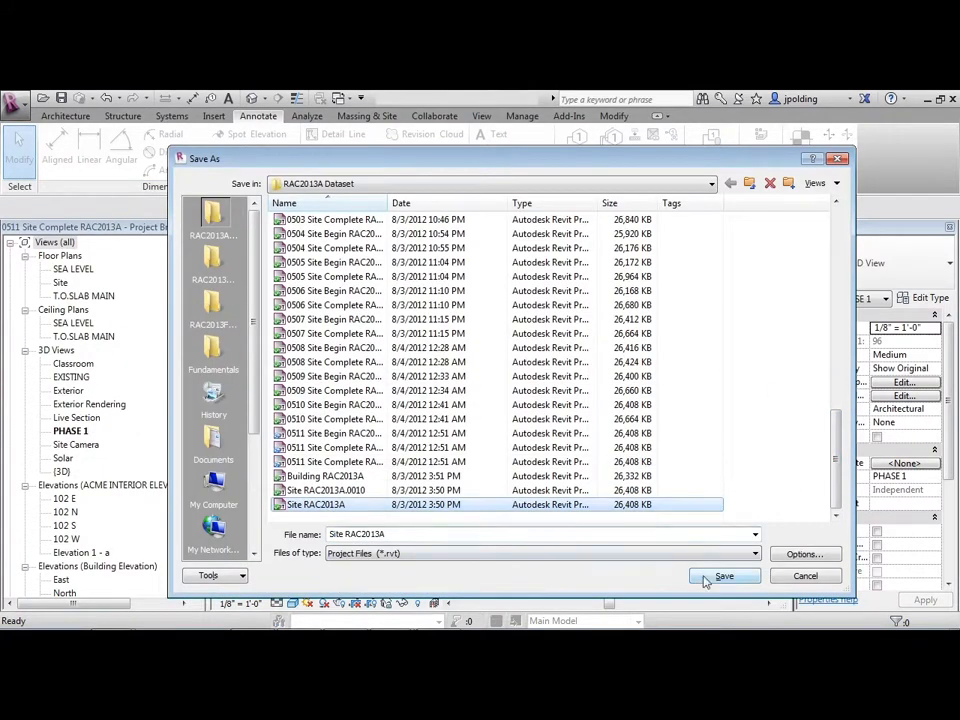
click(722, 575)
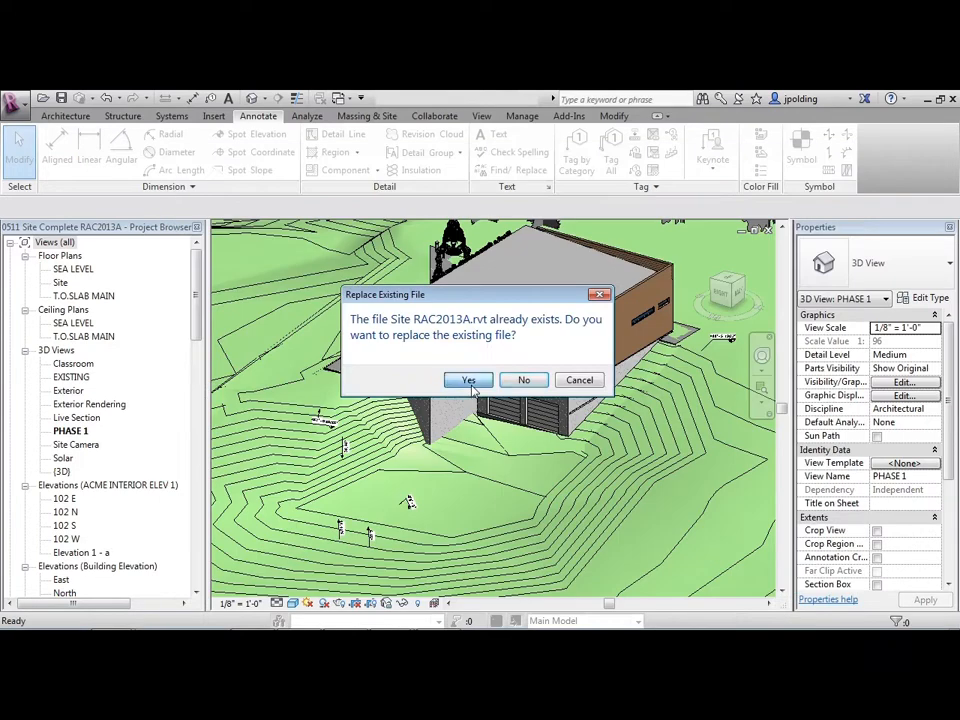
click(467, 380)
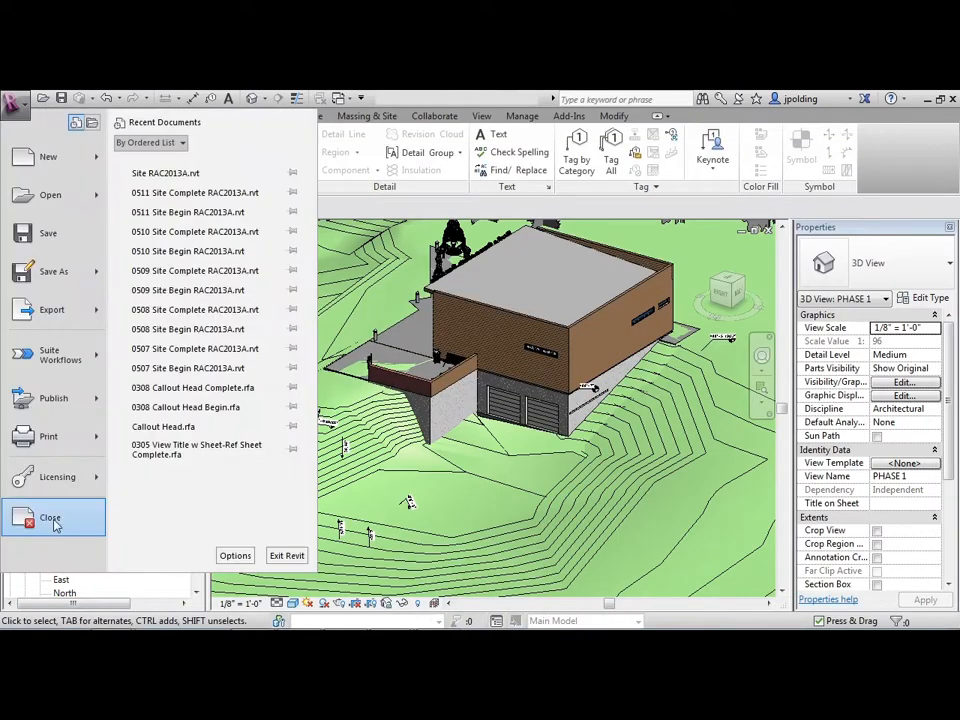
click(49, 517)
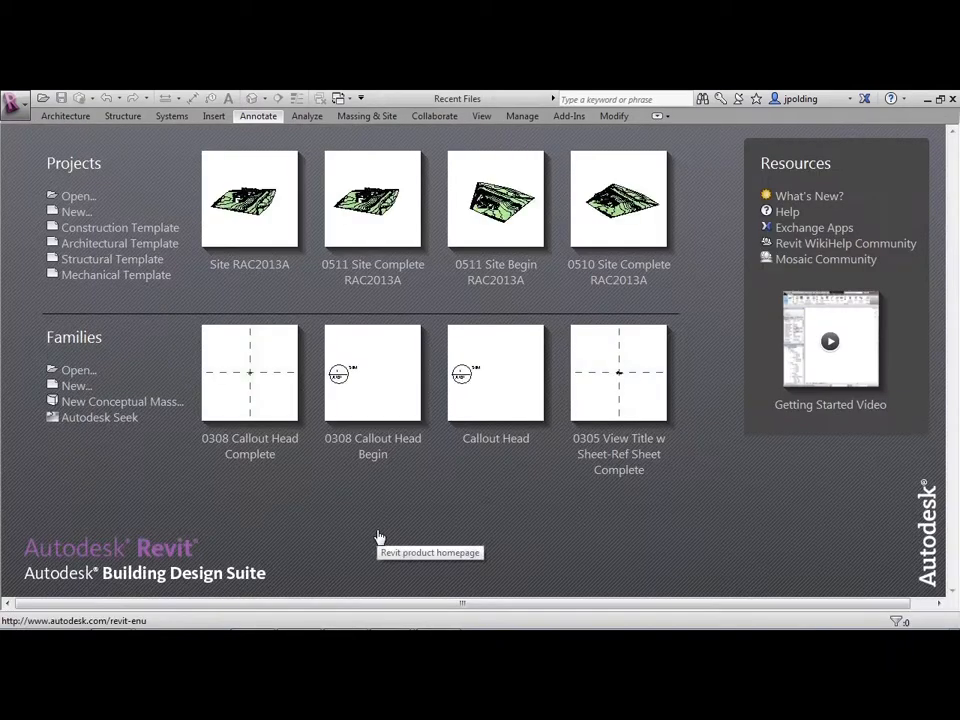